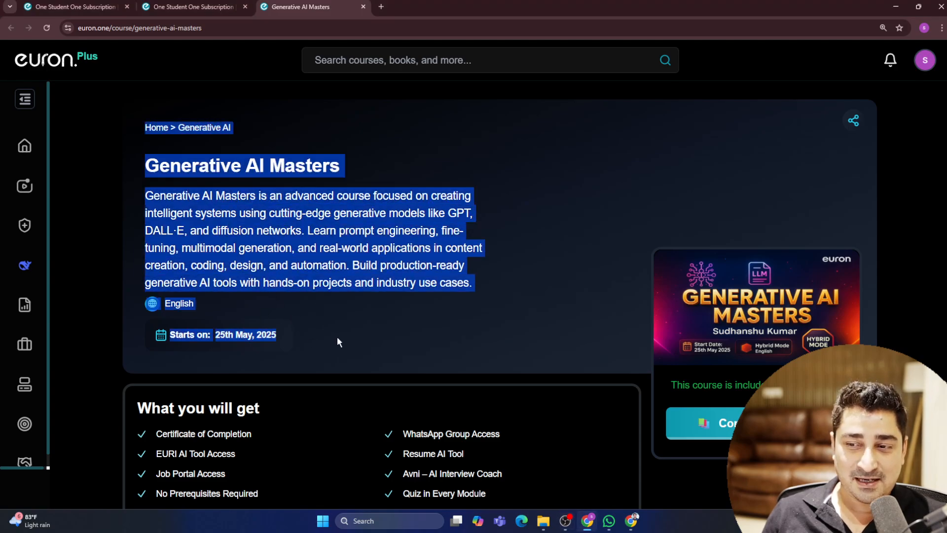
Clear the text highlight from the Generative AI Masters title and description
click(338, 341)
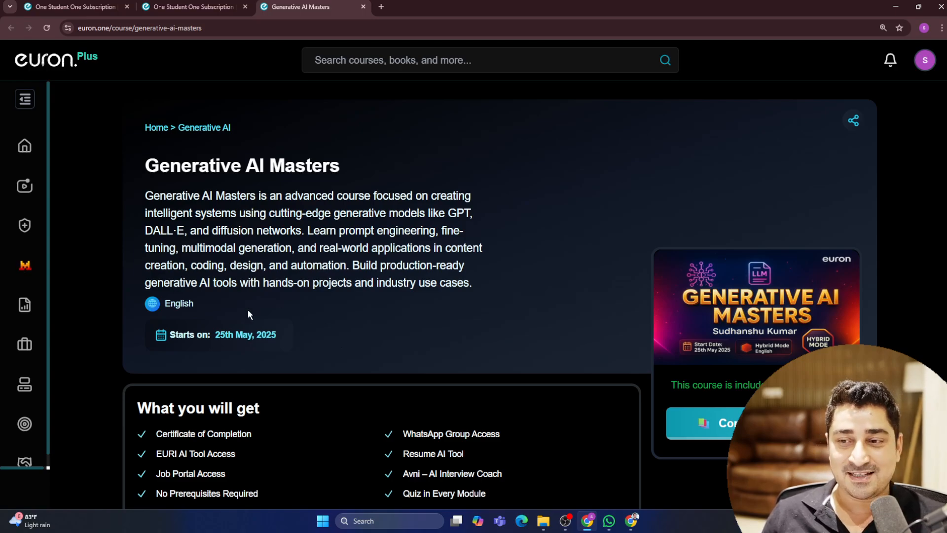
mouse_move(304, 339)
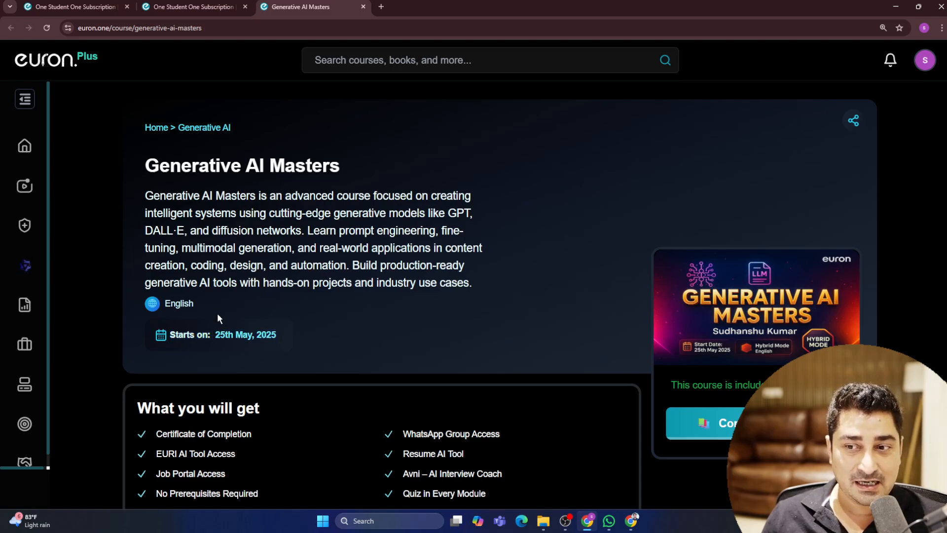
mouse_move(139, 196)
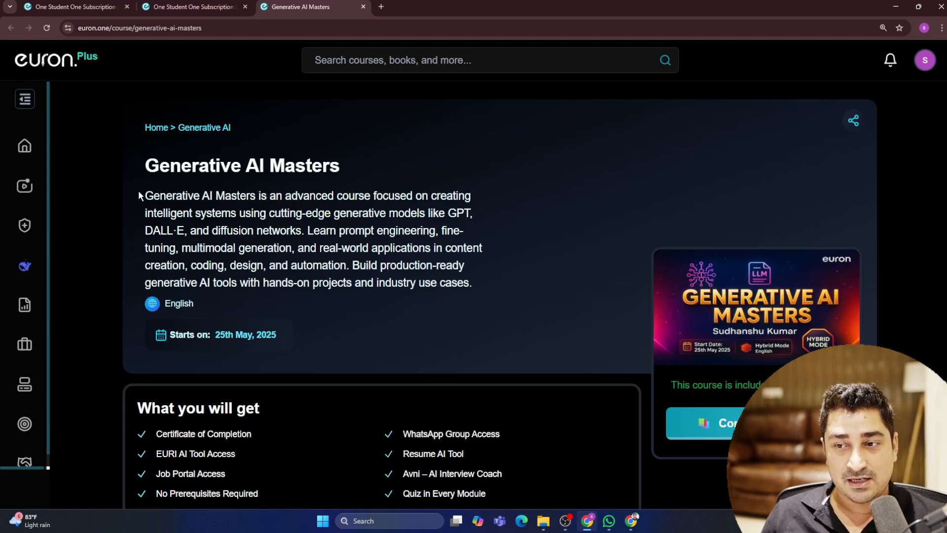
Scroll down through the first Course content modules of the Generative AI Masters syllabus
scroll(down, 3)
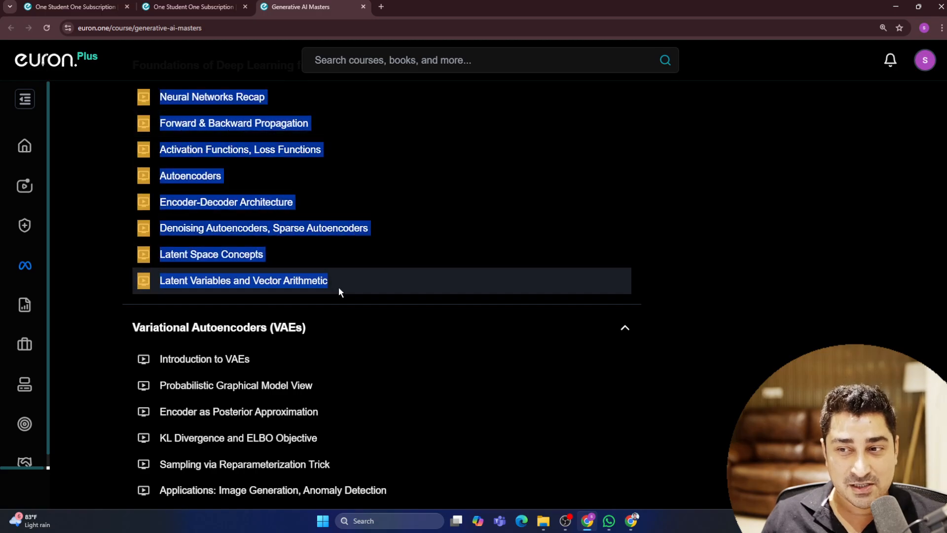
scroll(down, 3)
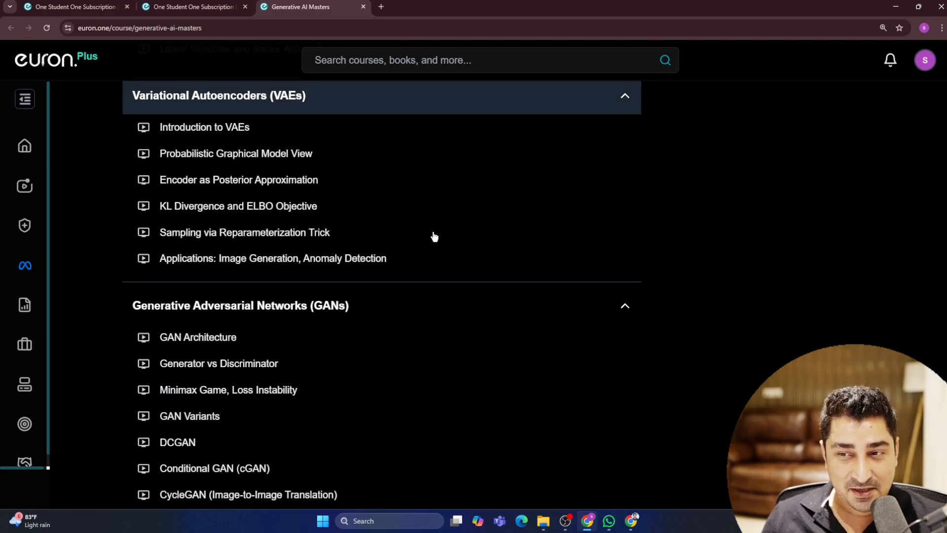
scroll(down, 3)
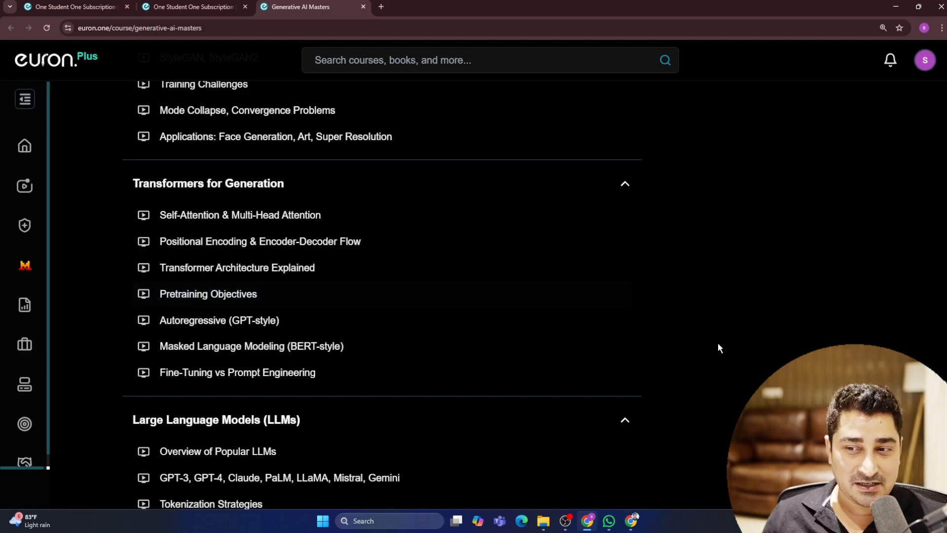
scroll(down, 3)
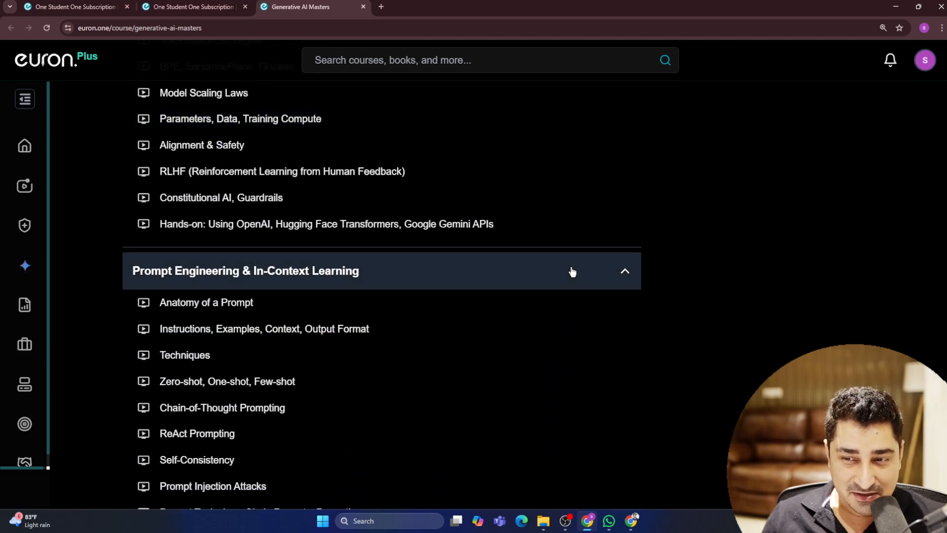
scroll(down, 3)
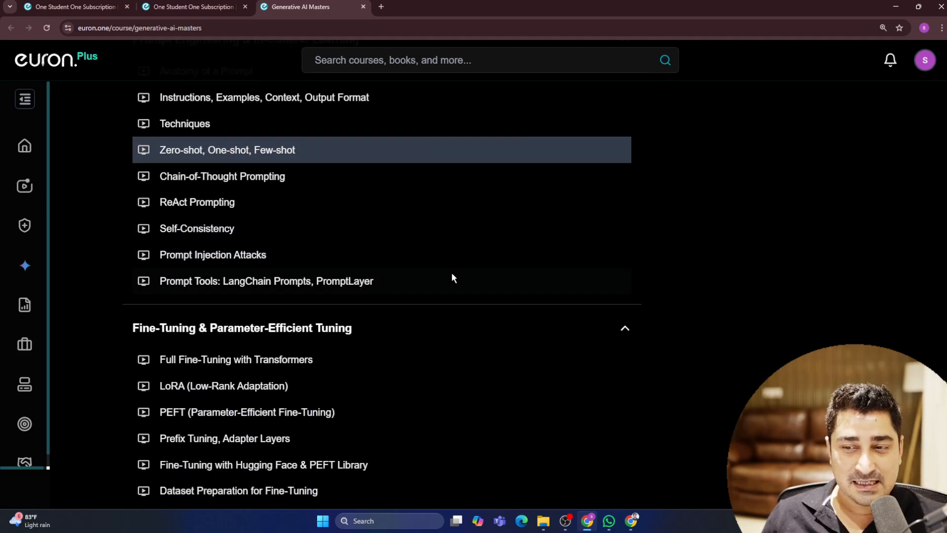
scroll(down, 3)
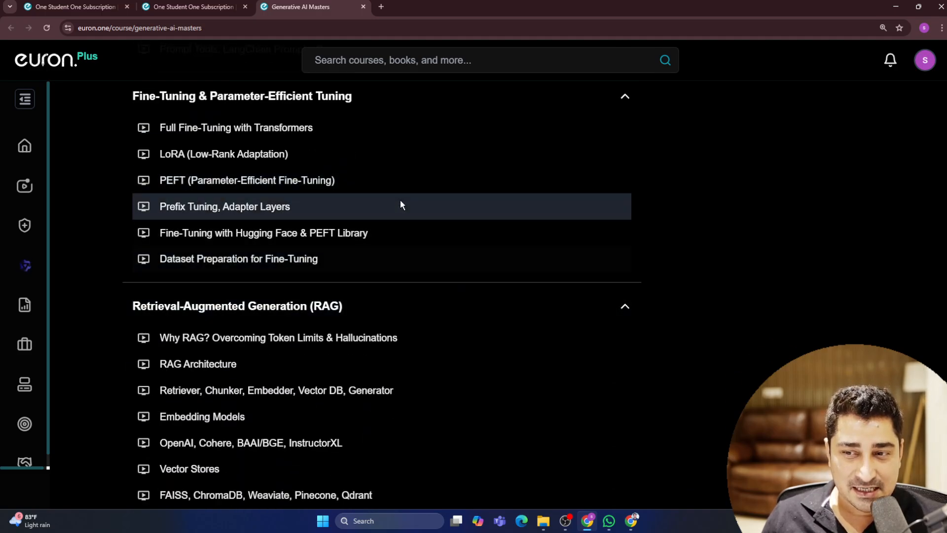
scroll(down, 3)
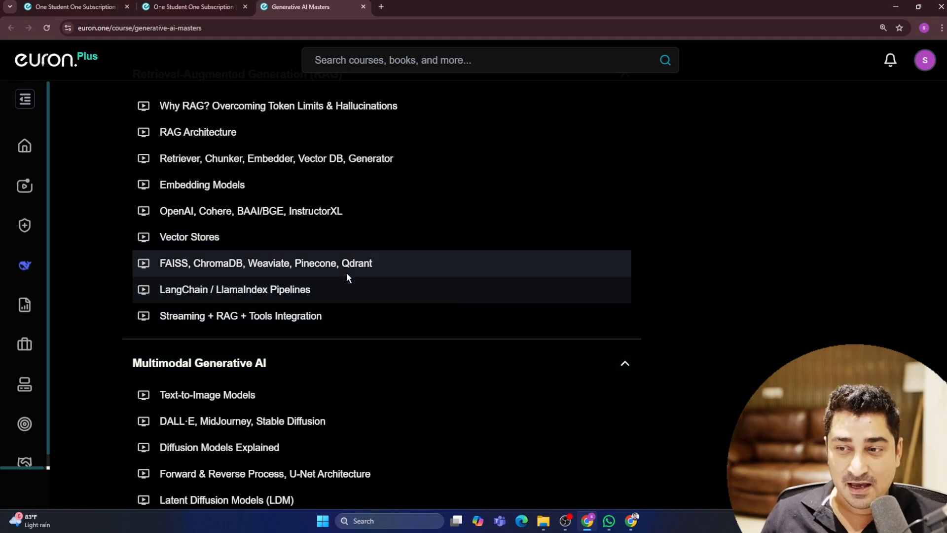
Continue through the remaining modules to Evaluation & Testing, then head back toward What you will get
scroll(down, 3)
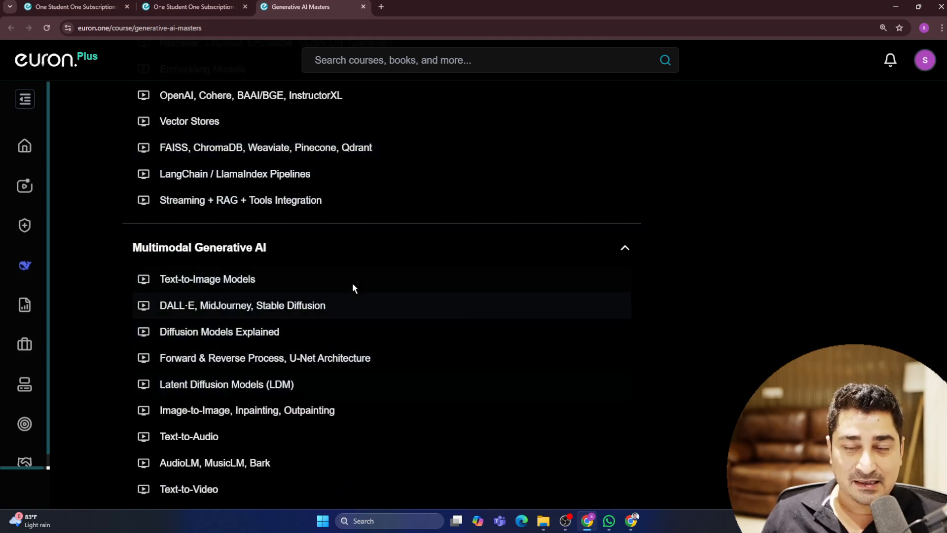
scroll(down, 3)
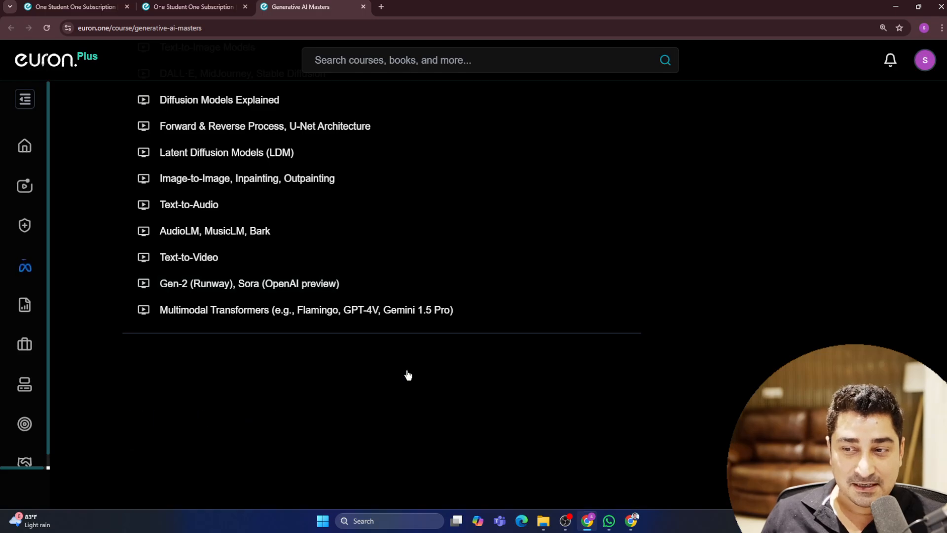
scroll(down, 3)
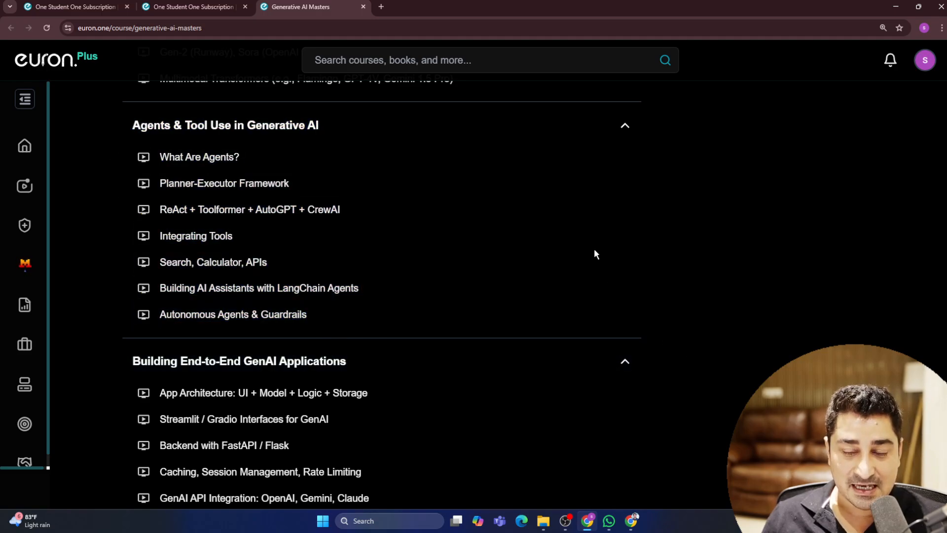
scroll(down, 3)
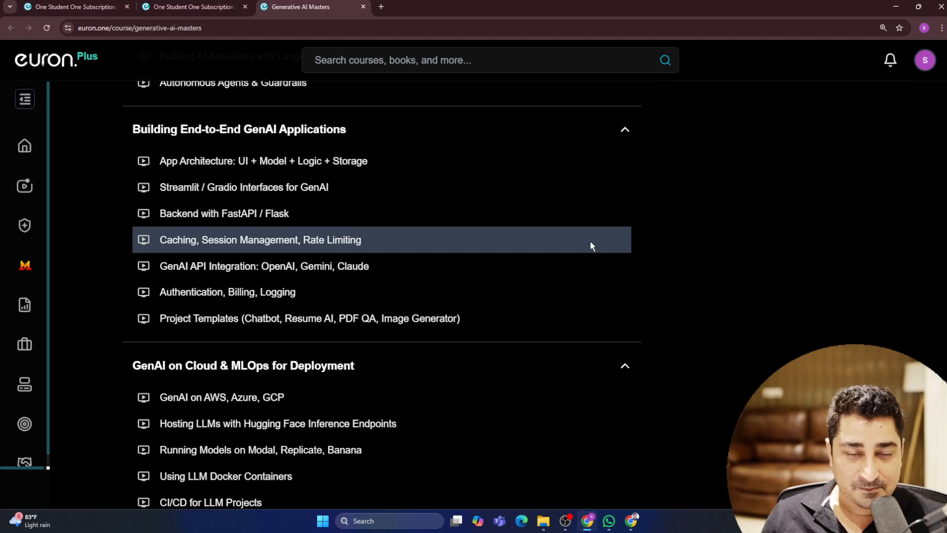
mouse_move(329, 213)
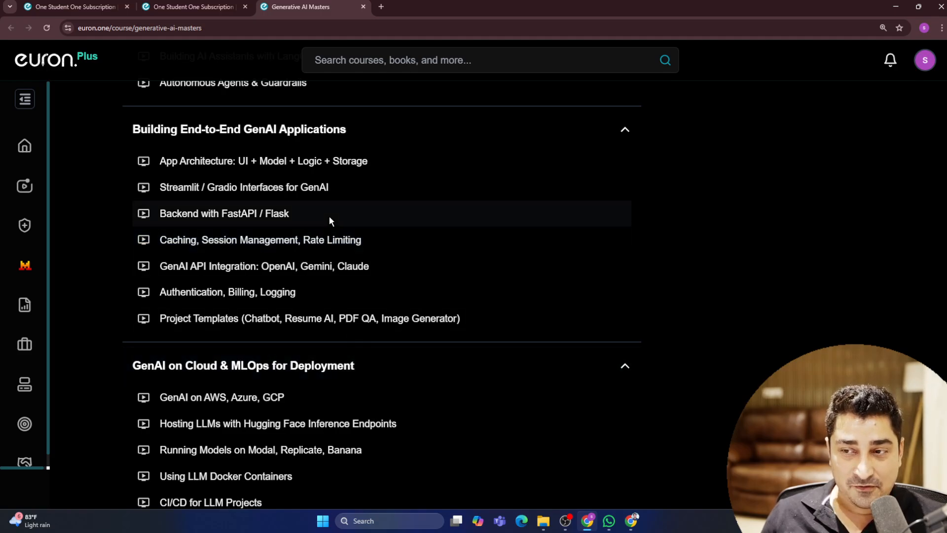
scroll(down, 3)
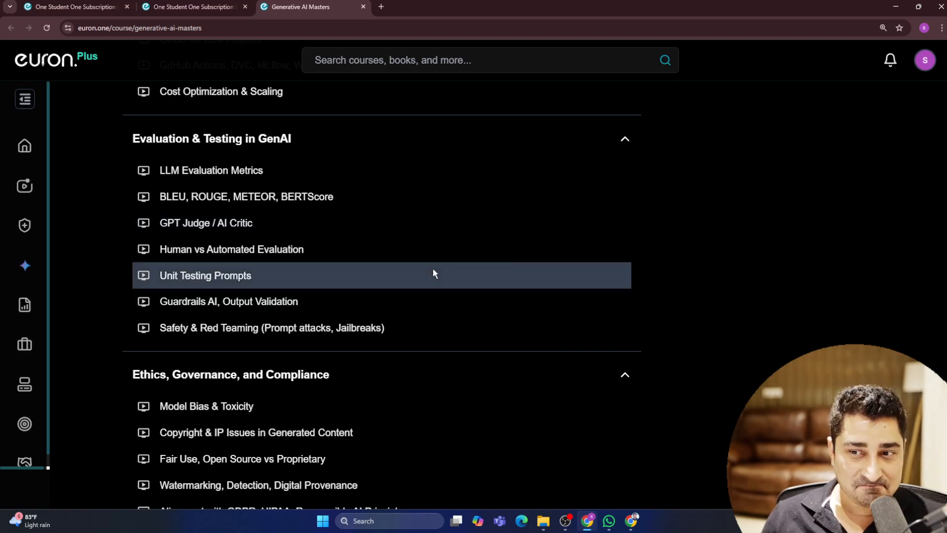
scroll(down, 3)
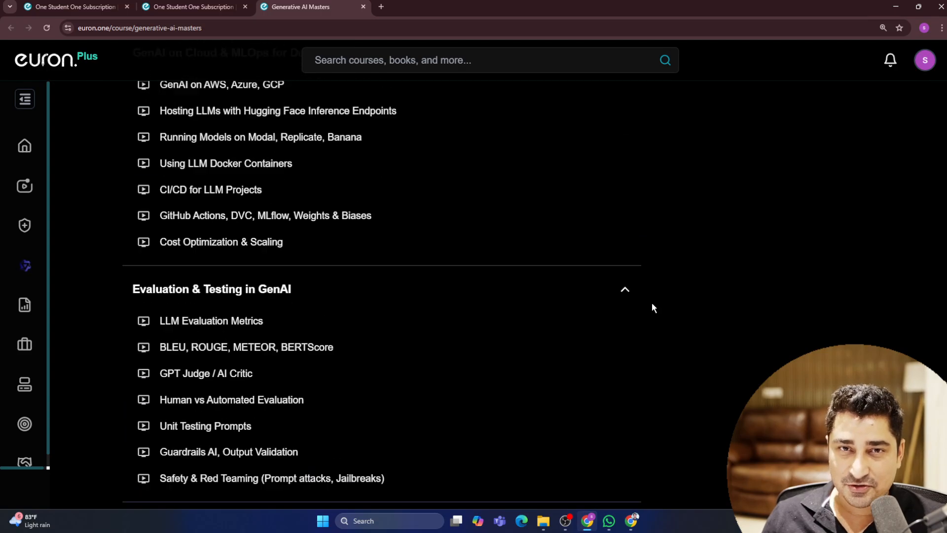
scroll(up, 3)
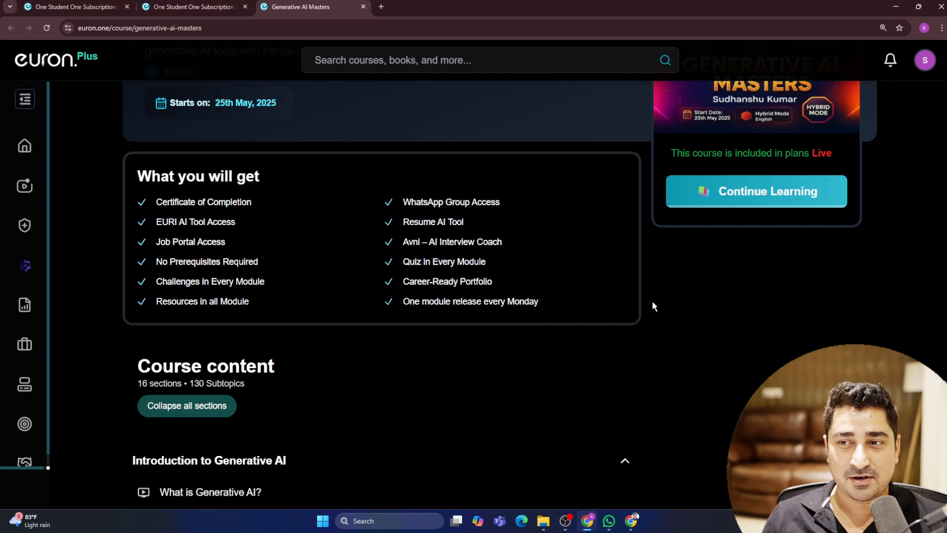
Scroll back up to the course title, description and 25th May 2025 start date
scroll(up, 3)
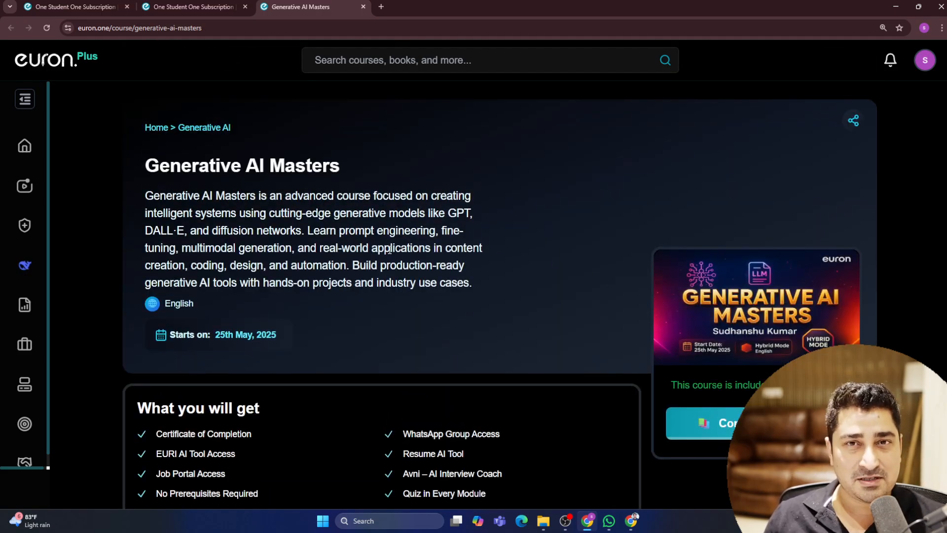
mouse_move(119, 170)
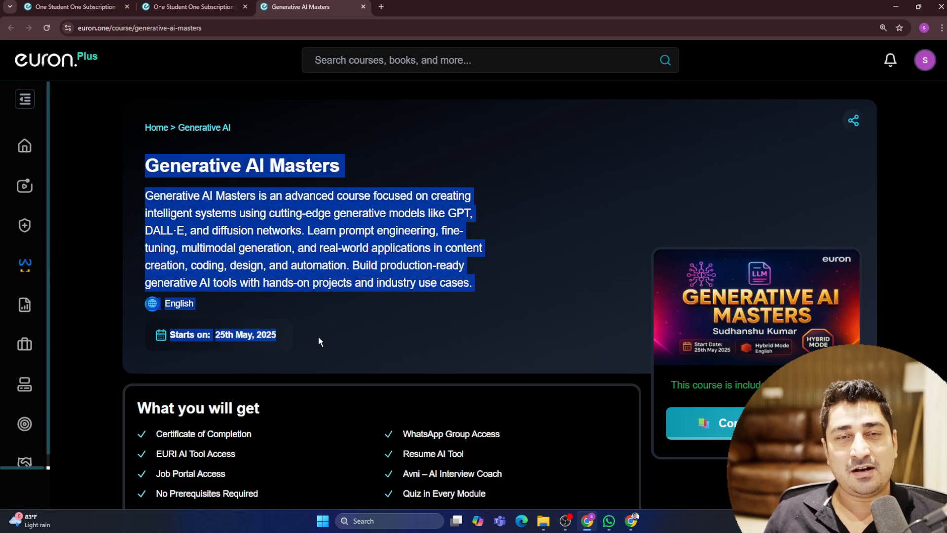
Deselect the highlighted course title and description so the header reads plainly
click(319, 341)
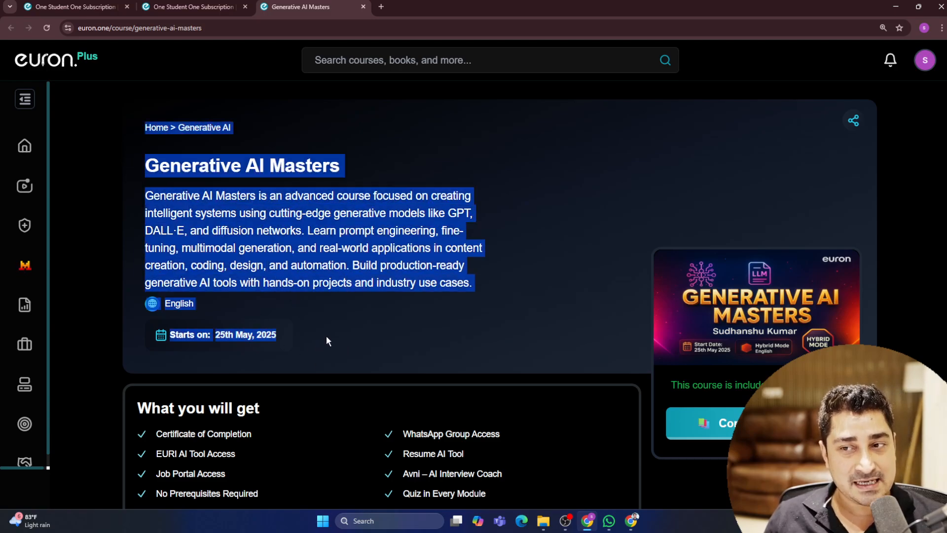
click(327, 339)
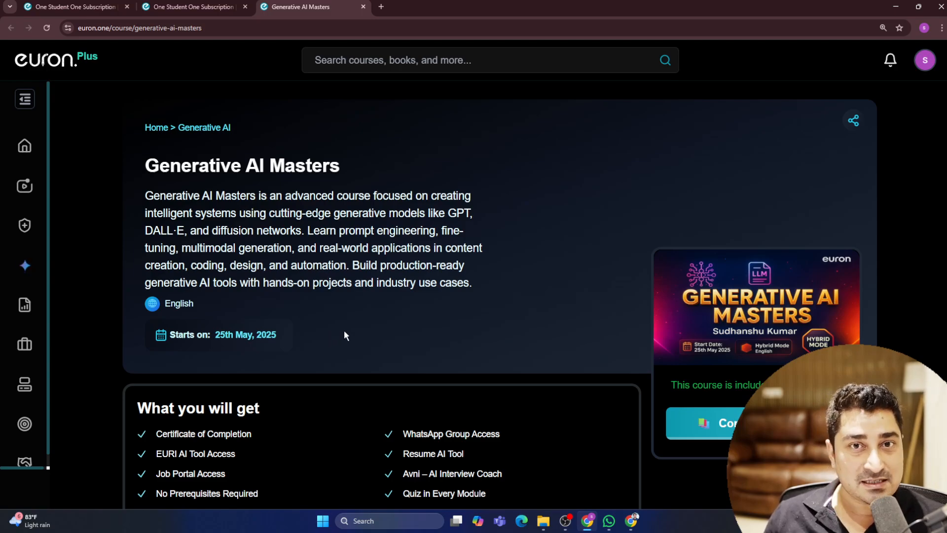
mouse_move(151, 271)
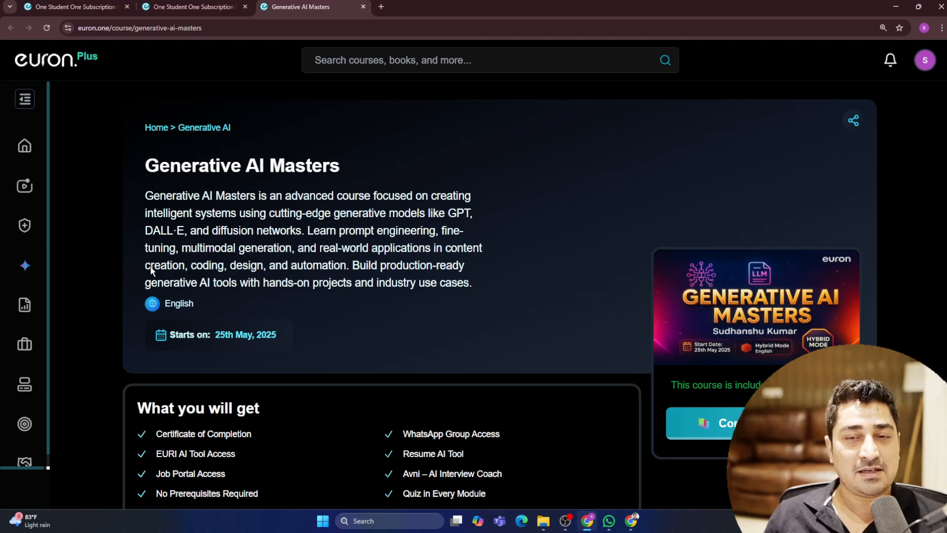